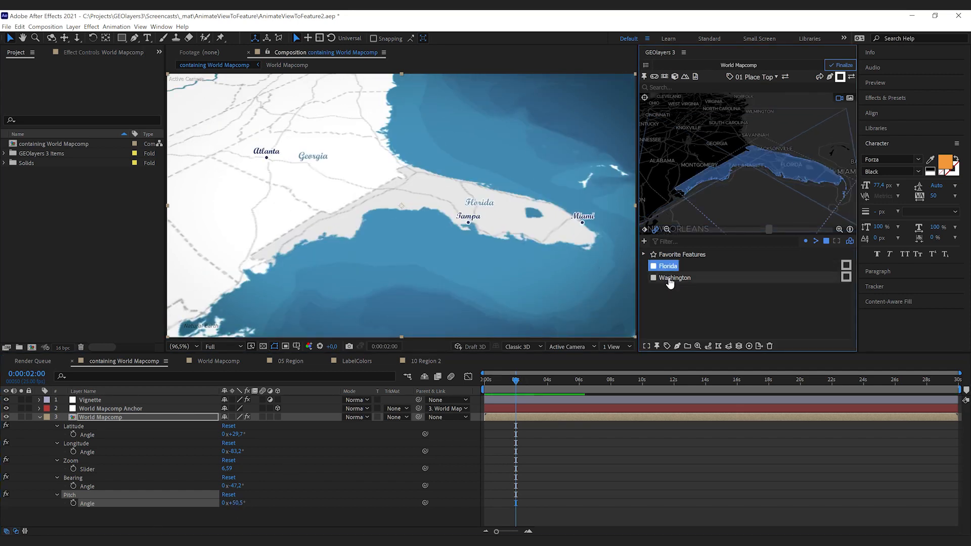
Step: Preview the Washington and Florida favourite features, ending framed on Florida
{"action": "left_click", "coordinate": [674, 277]}
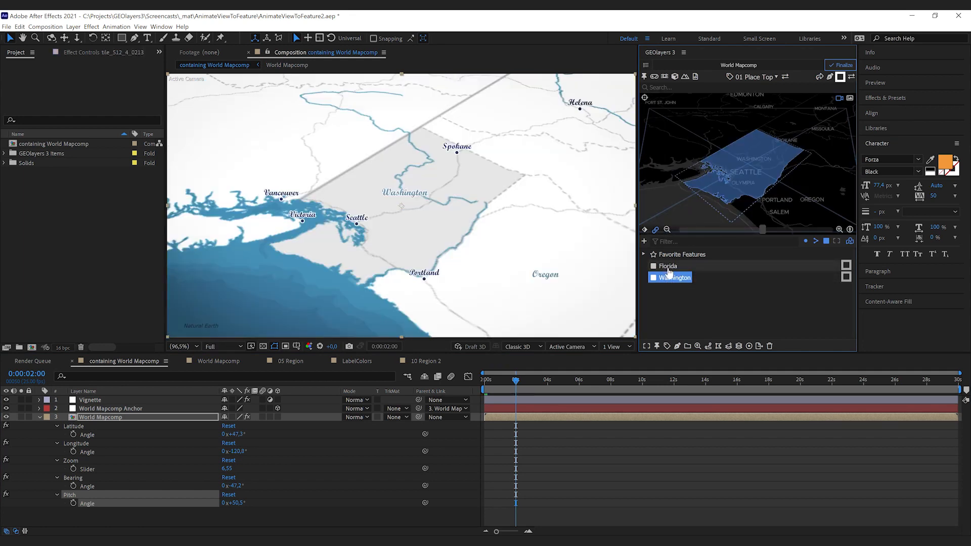
{"action": "left_click", "coordinate": [669, 266]}
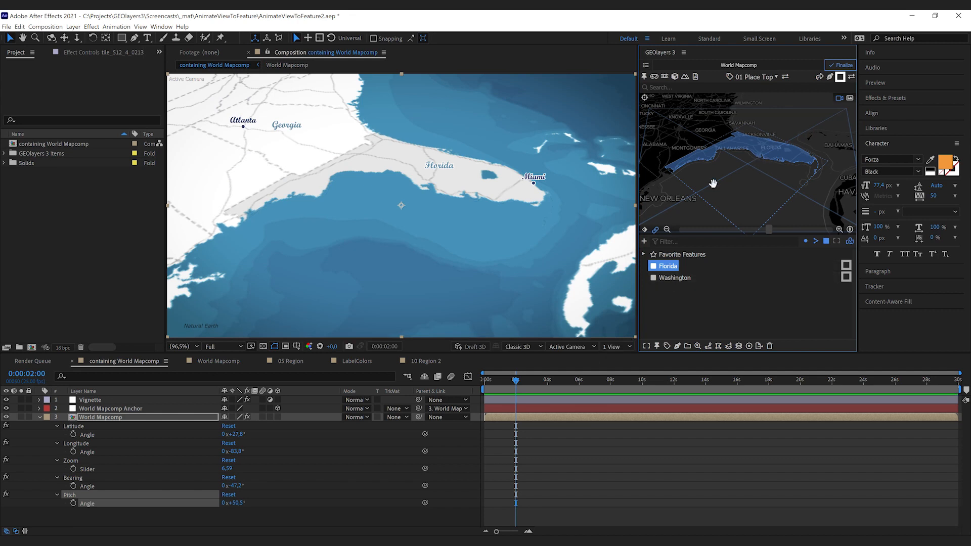
{"action": "mouse_move", "coordinate": [659, 297]}
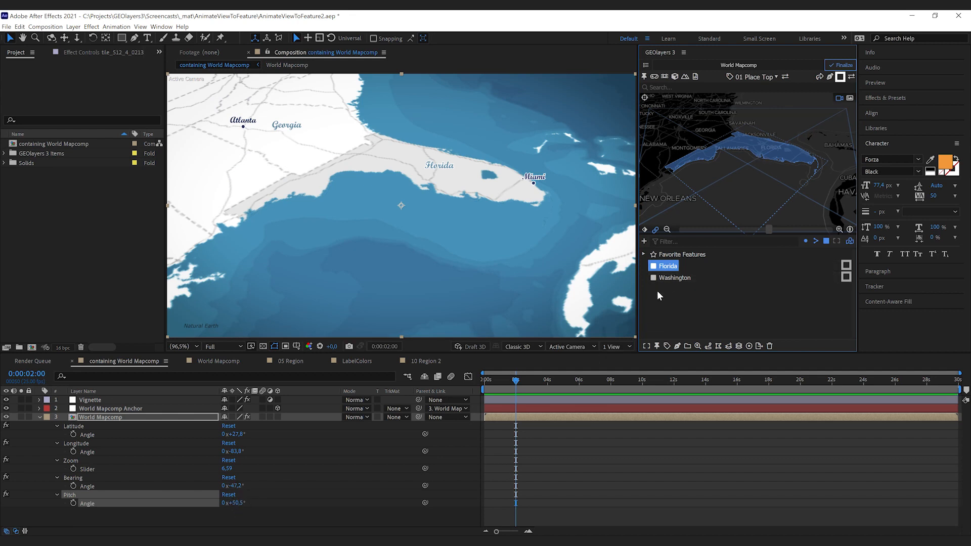
{"action": "left_click", "coordinate": [675, 277]}
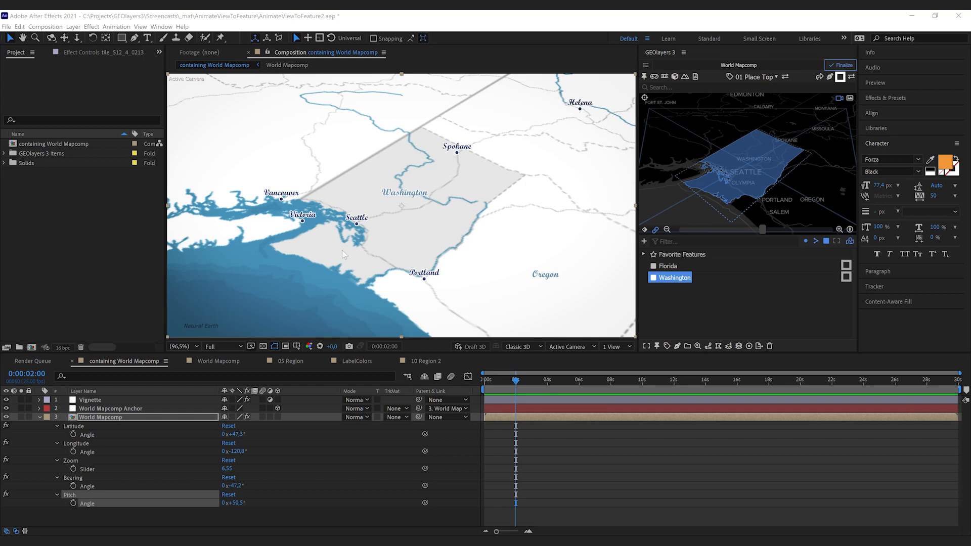
{"action": "mouse_move", "coordinate": [465, 270]}
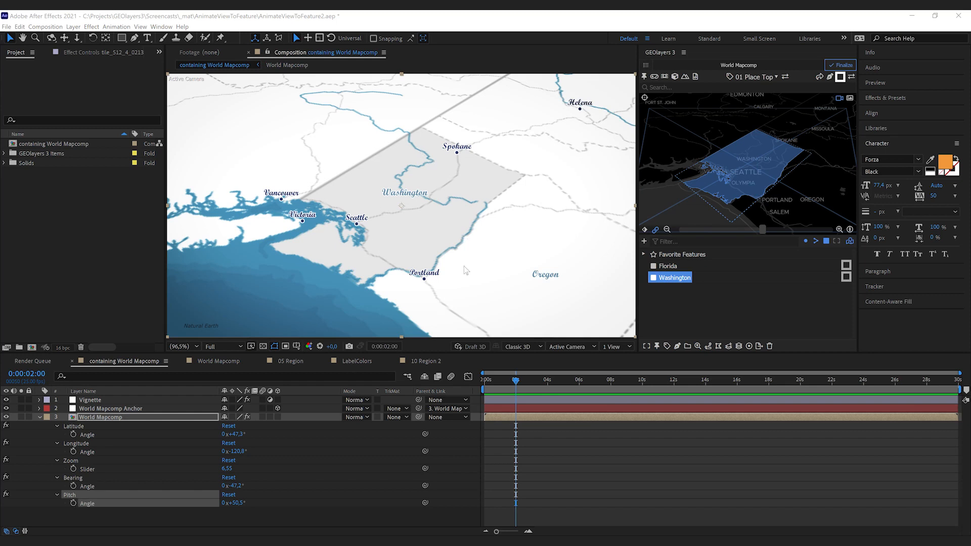
{"action": "left_click", "coordinate": [670, 266]}
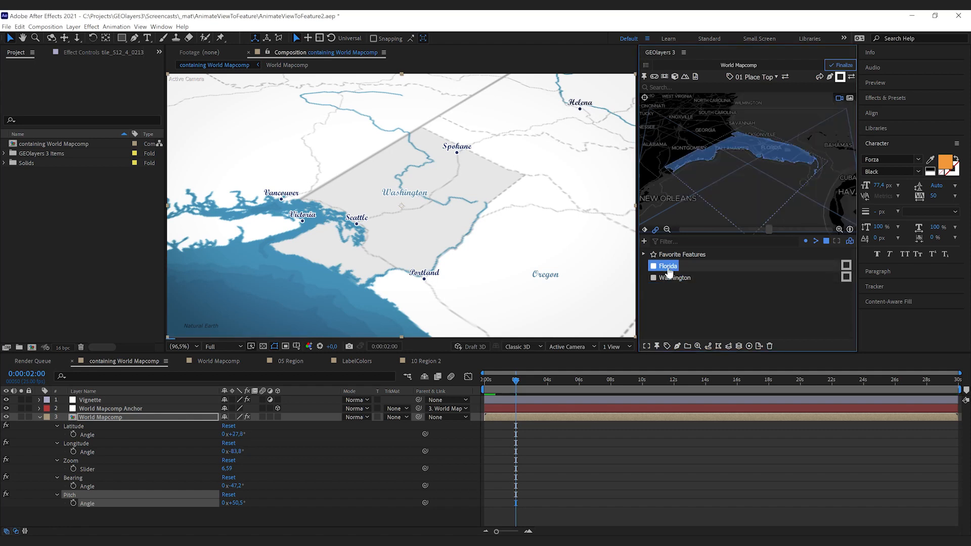
{"action": "left_click", "coordinate": [668, 266]}
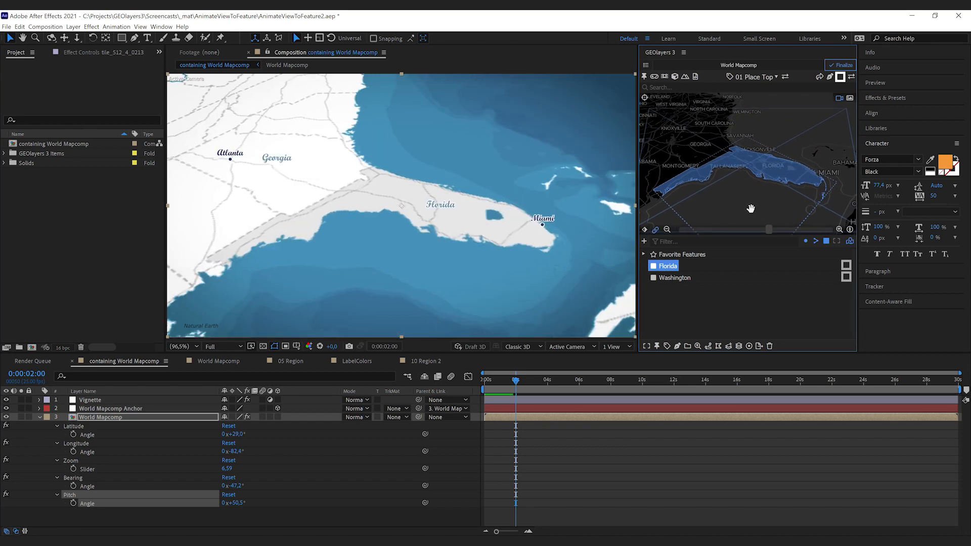
Step: Save the current framing as a new Mapcomp View named 'Florida'
{"action": "left_click", "coordinate": [643, 241]}
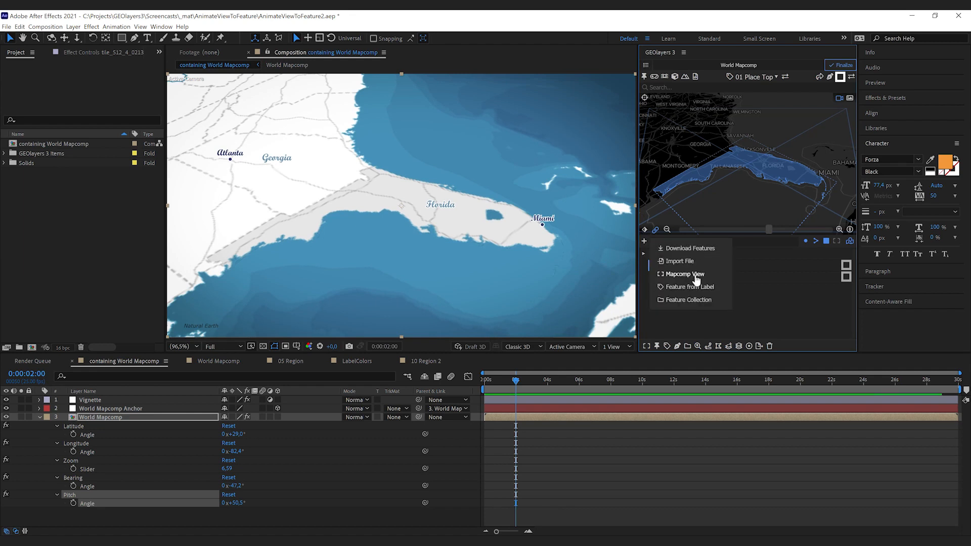
{"action": "left_click", "coordinate": [685, 274]}
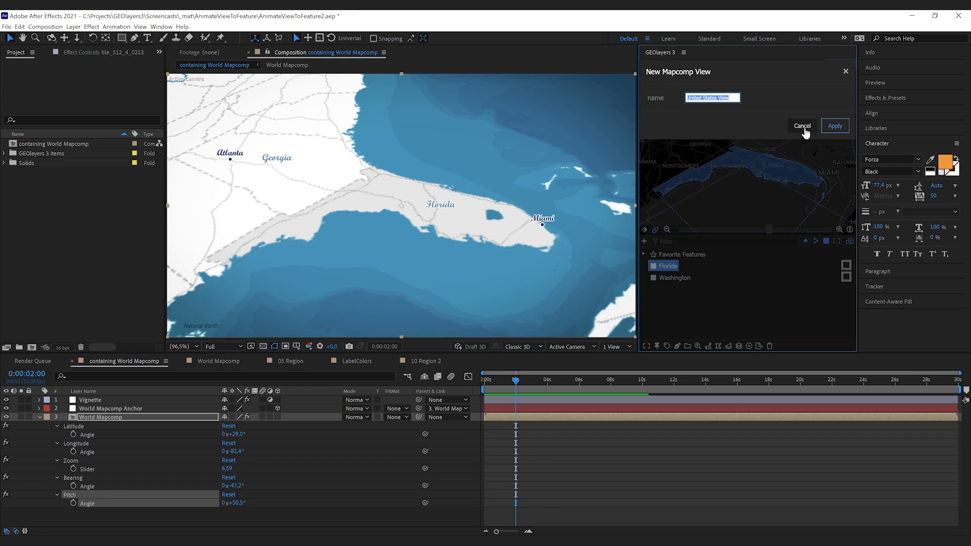
{"action": "type", "text": "Florid"}
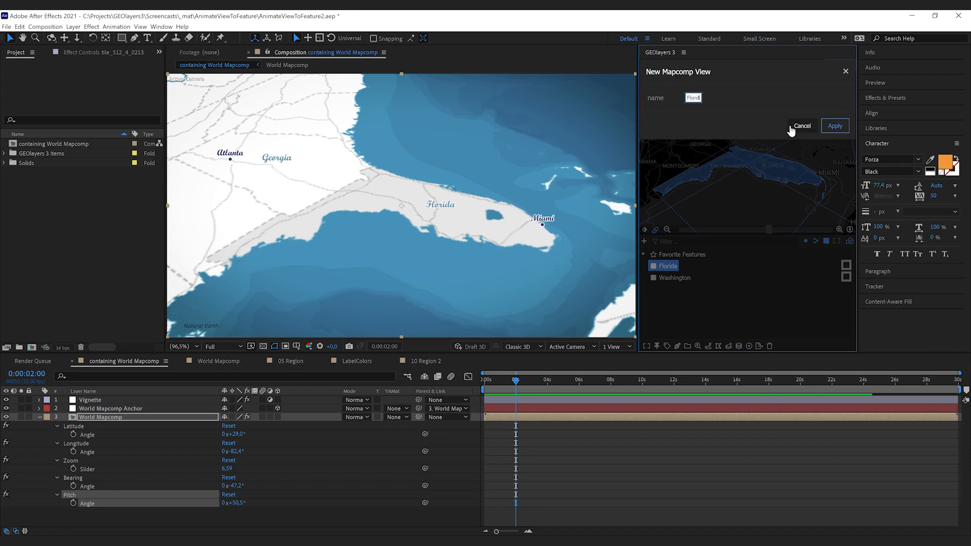
{"action": "left_click", "coordinate": [835, 125]}
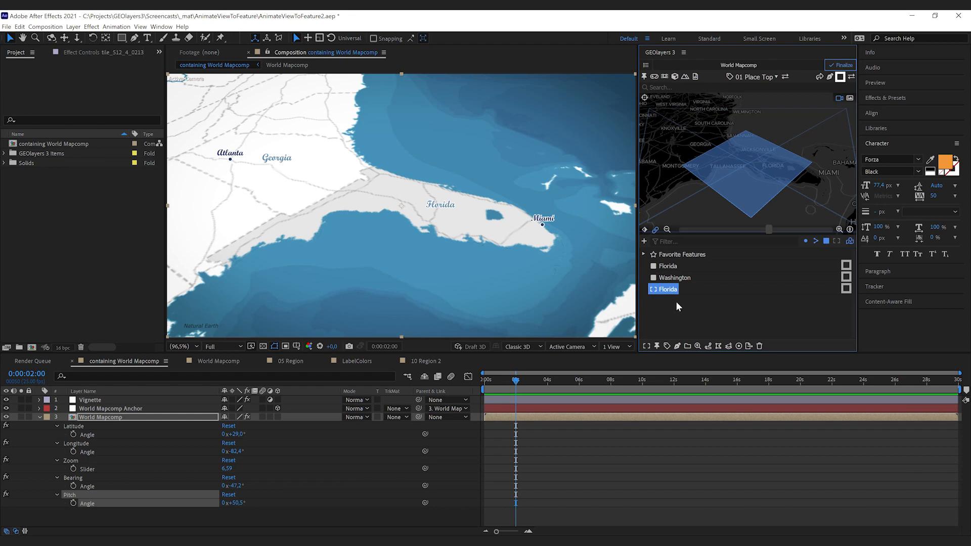
Step: Frame on Washington, save it as a Mapcomp View named 'Washington', then select the Florida view
{"action": "left_click", "coordinate": [675, 278]}
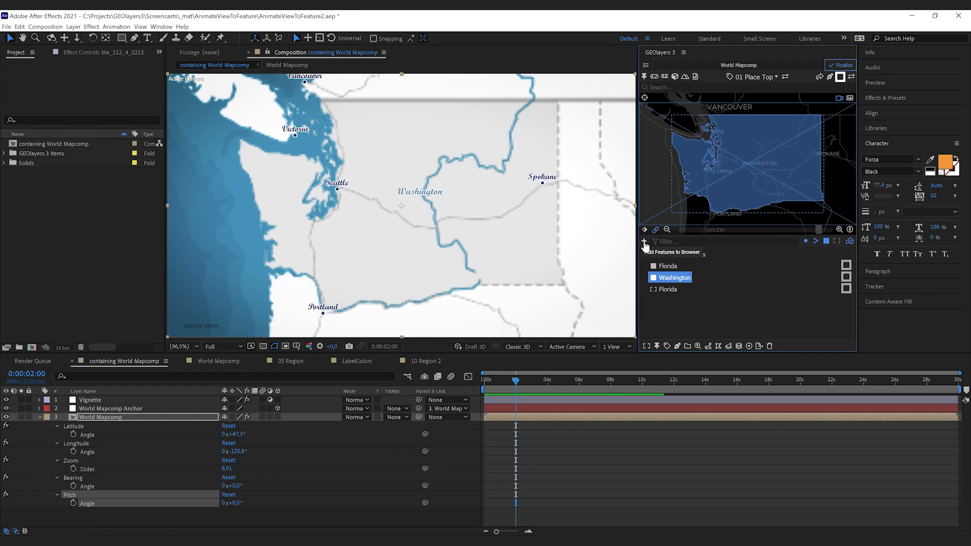
{"action": "left_click", "coordinate": [645, 242]}
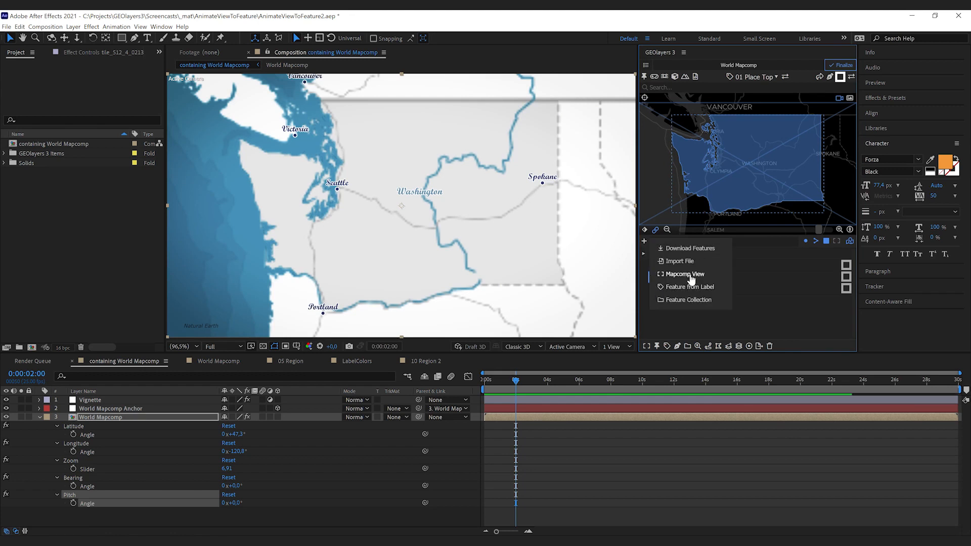
{"action": "left_click", "coordinate": [684, 275]}
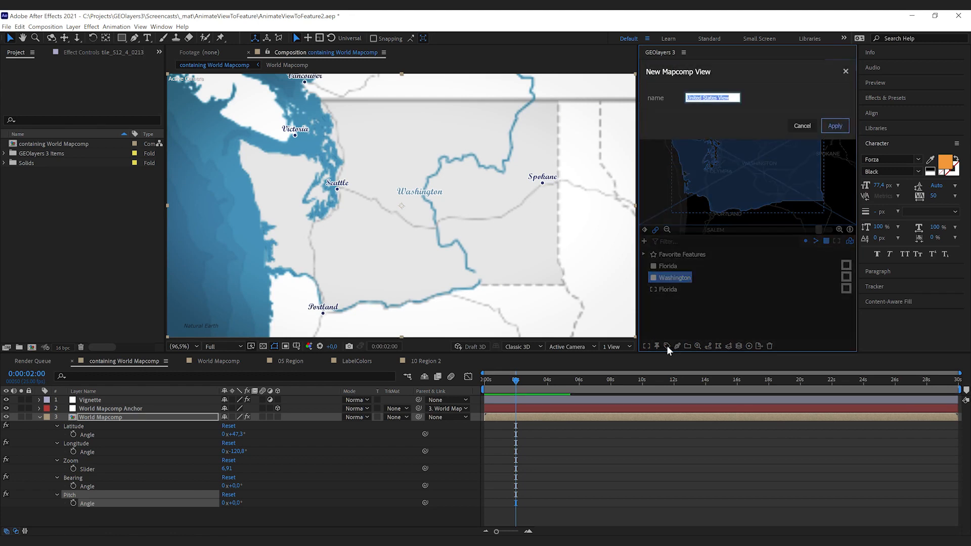
{"action": "type", "text": "Washing"}
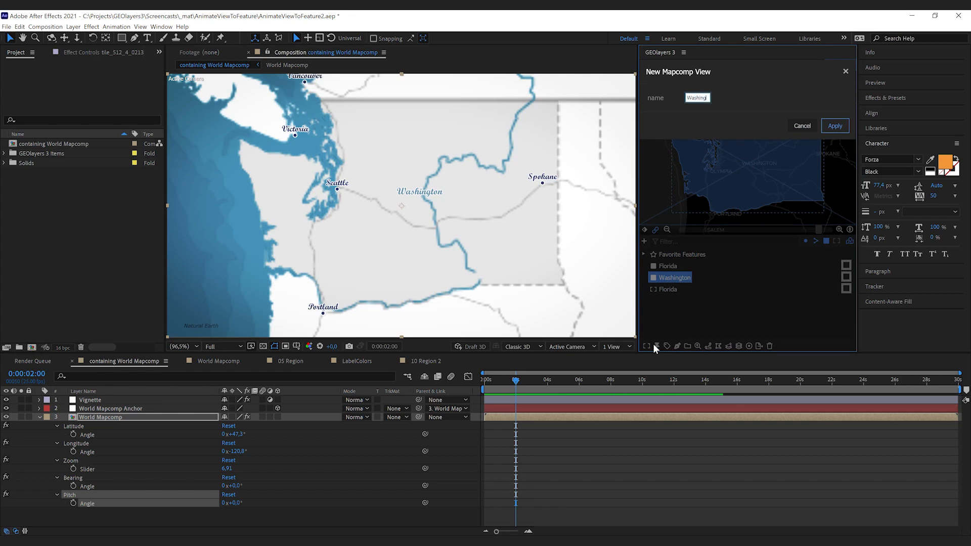
{"action": "left_click", "coordinate": [835, 126]}
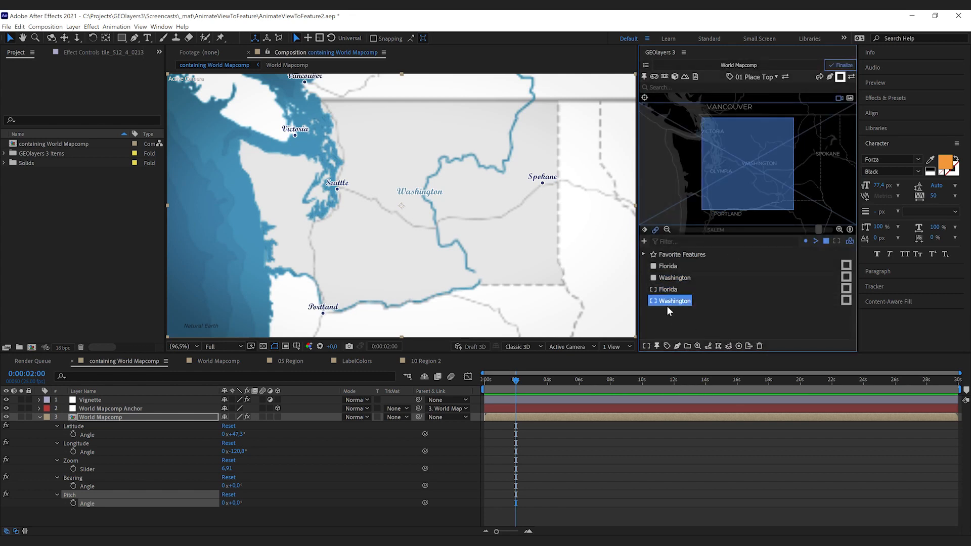
{"action": "left_click", "coordinate": [669, 290]}
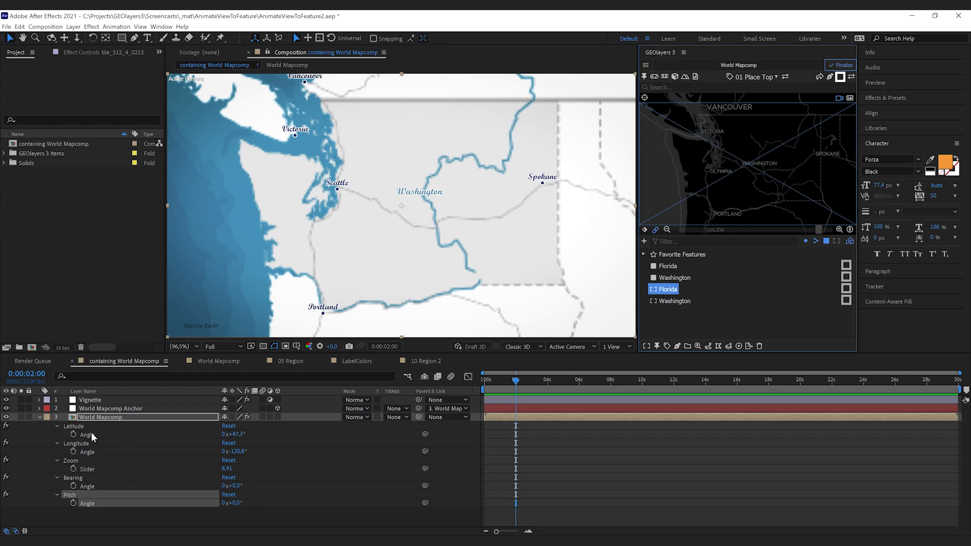
{"action": "mouse_move", "coordinate": [92, 492]}
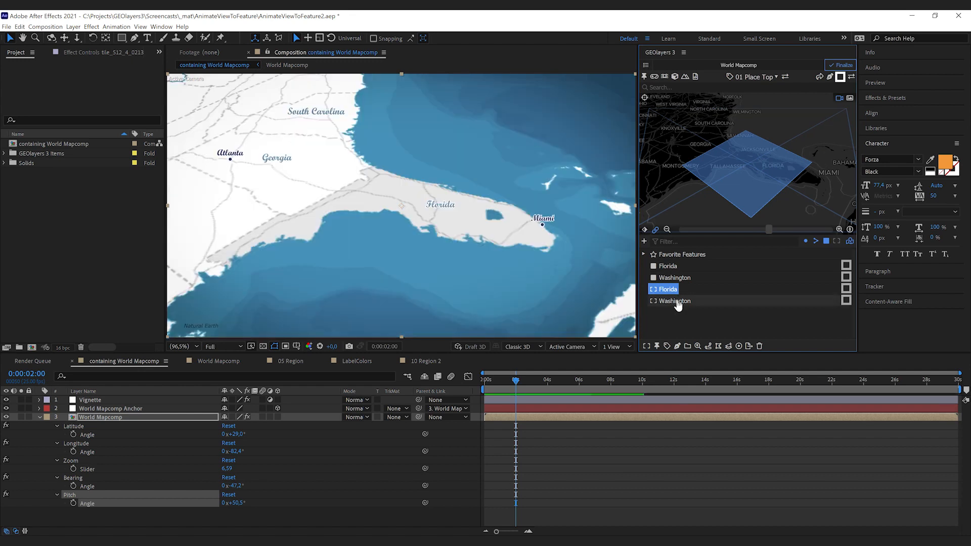
Step: Apply the saved Washington view so its bounds preview on the map
{"action": "left_click", "coordinate": [675, 301]}
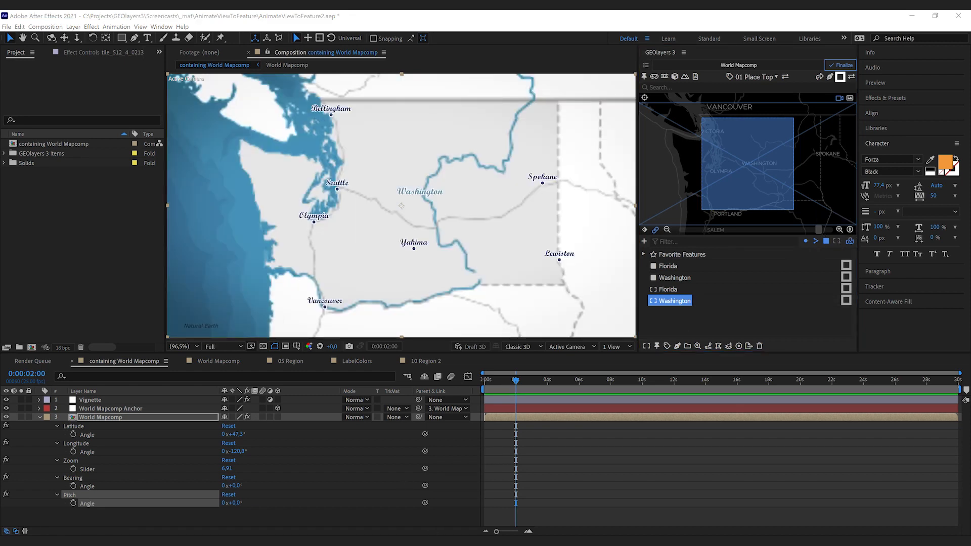
{"action": "left_click", "coordinate": [671, 301]}
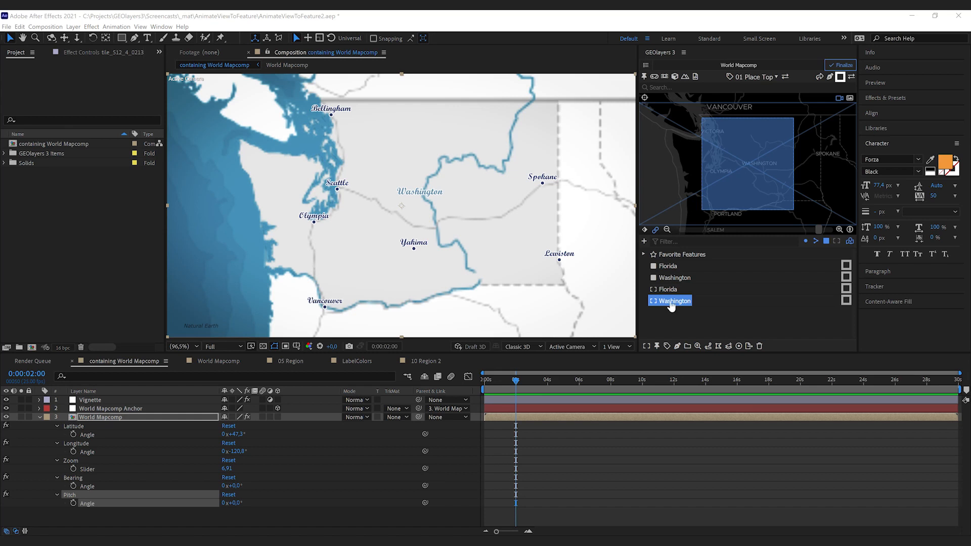
{"action": "mouse_move", "coordinate": [666, 333]}
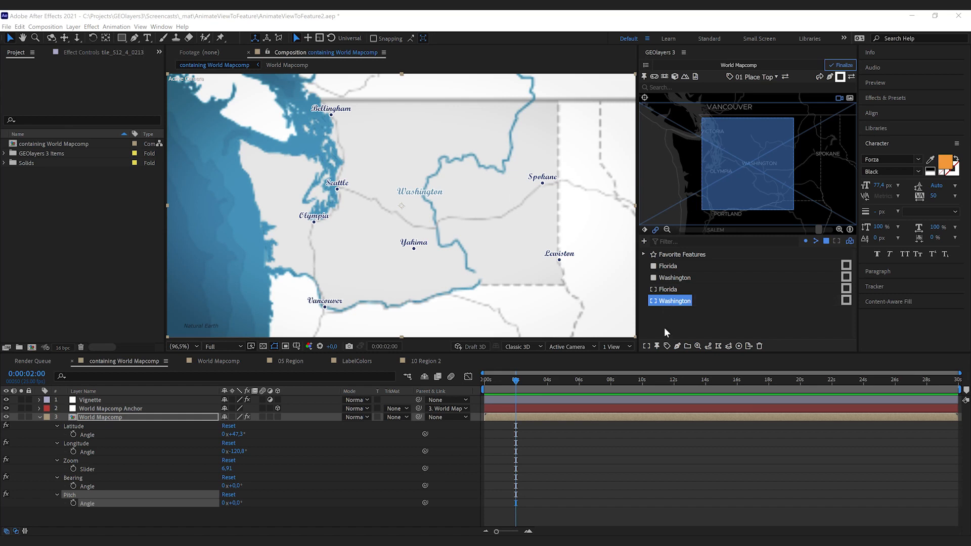
Step: Animate View to Feature on the Florida view and create the flyover animation keyframes
{"action": "left_click", "coordinate": [668, 289]}
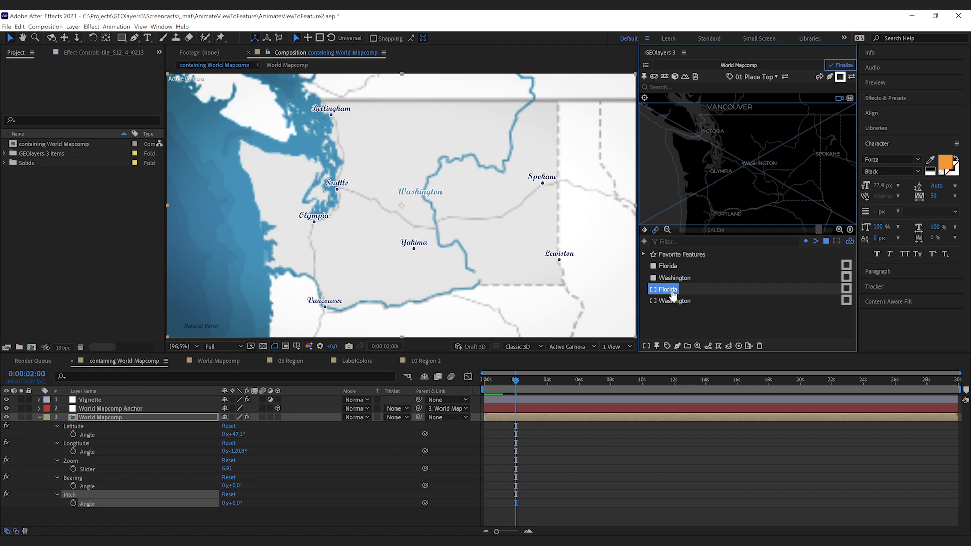
{"action": "left_click", "coordinate": [647, 346]}
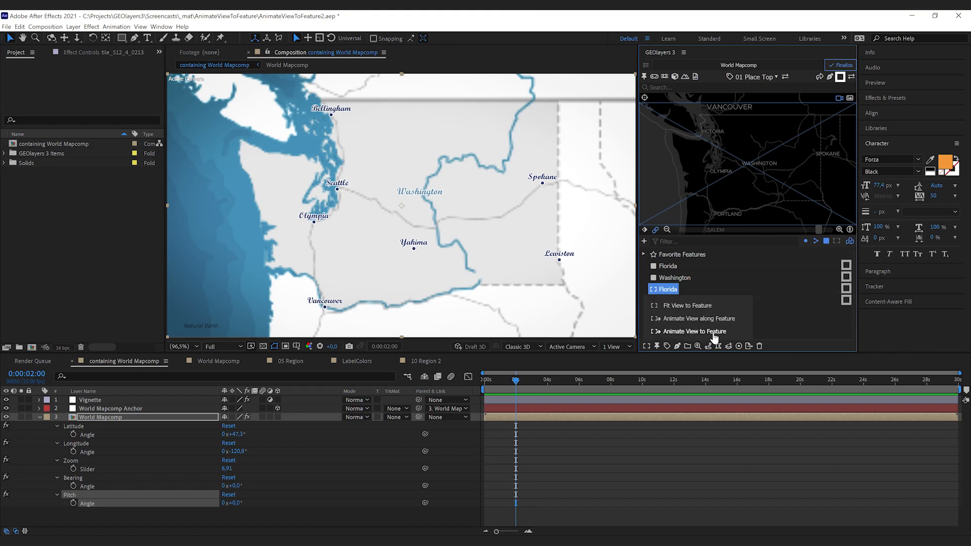
{"action": "left_click", "coordinate": [692, 332]}
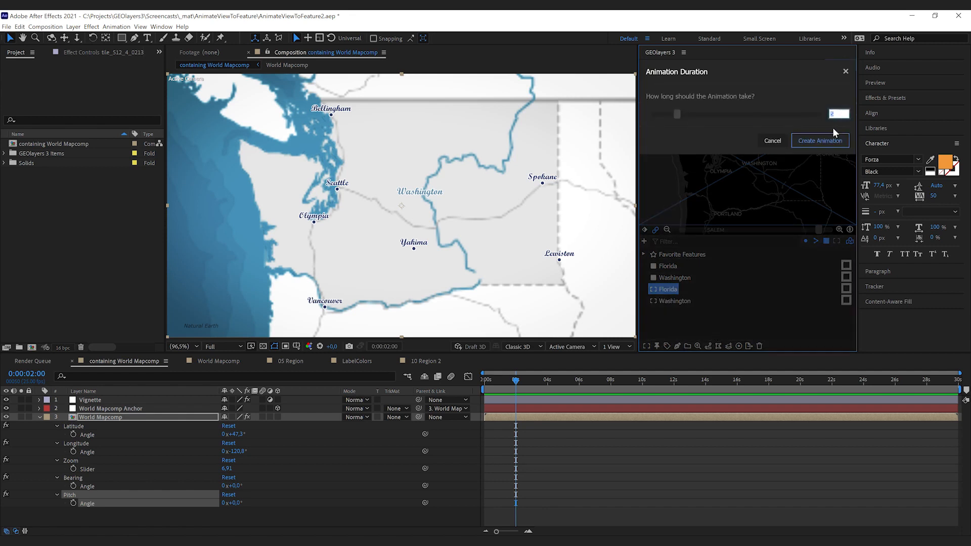
{"action": "mouse_move", "coordinate": [820, 141]}
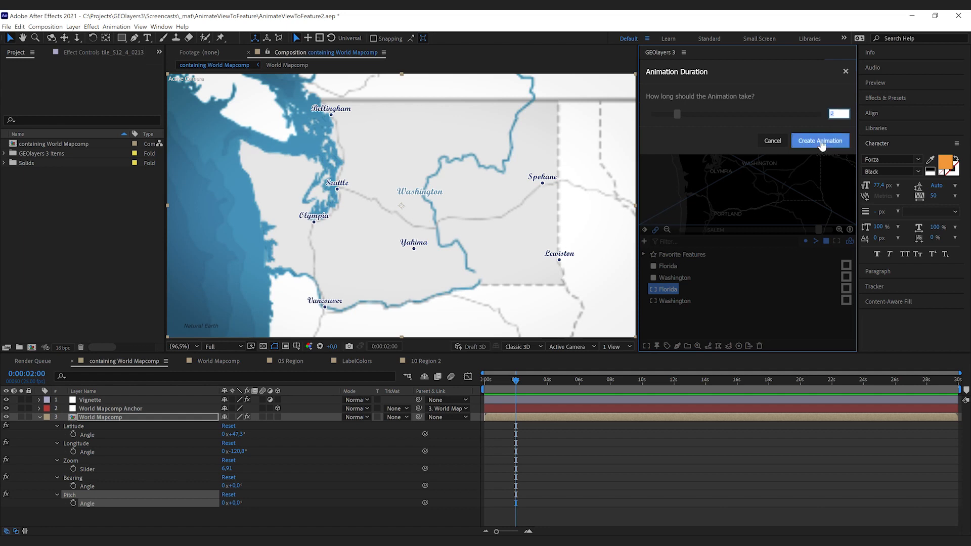
{"action": "left_click", "coordinate": [821, 141]}
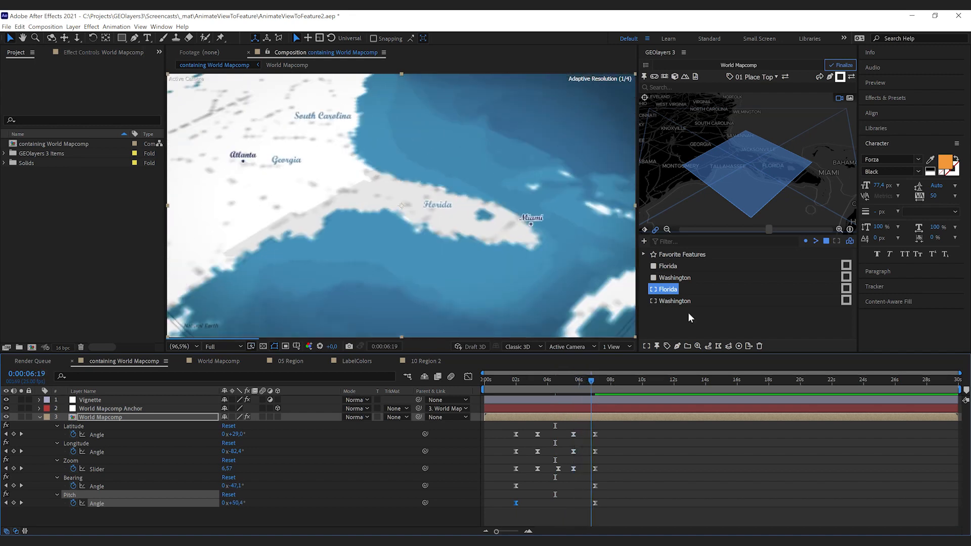
Step: Return the time indicator to the composition start so the map shows Washington
{"action": "left_click", "coordinate": [840, 65]}
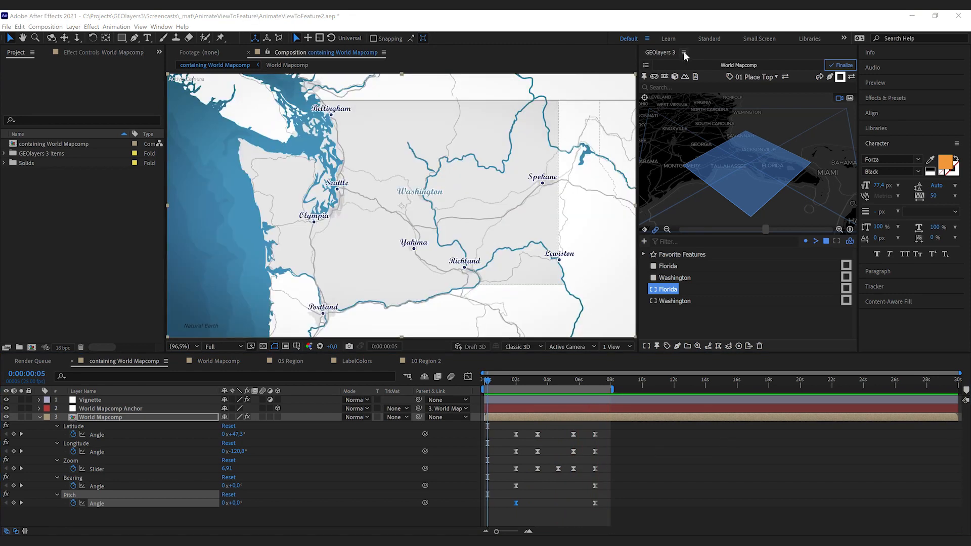
{"action": "mouse_move", "coordinate": [895, 143]}
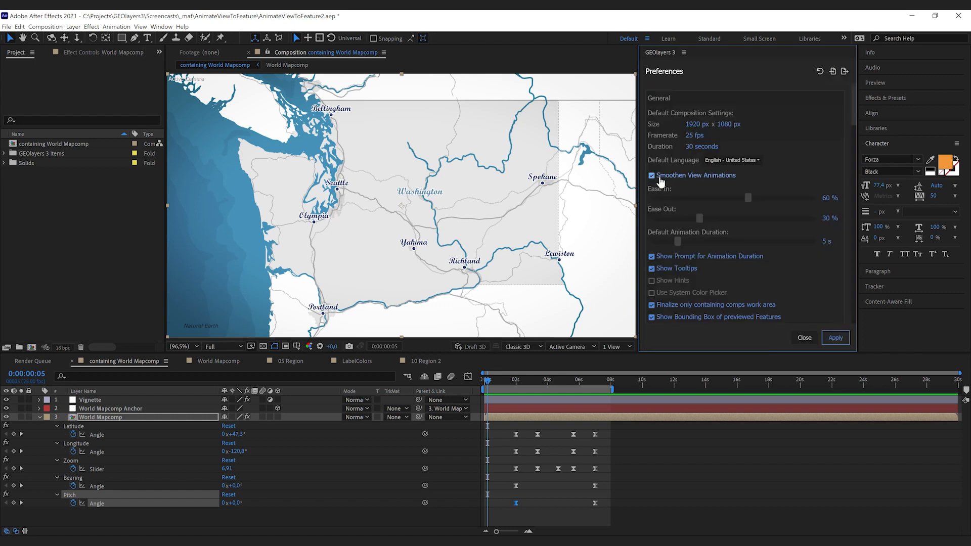
{"action": "mouse_move", "coordinate": [704, 180]}
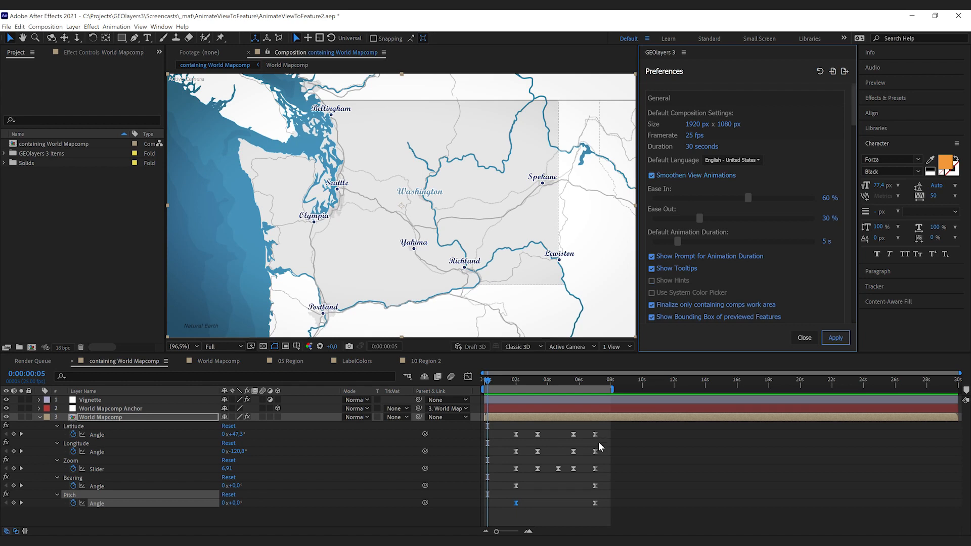
{"action": "mouse_move", "coordinate": [507, 462]}
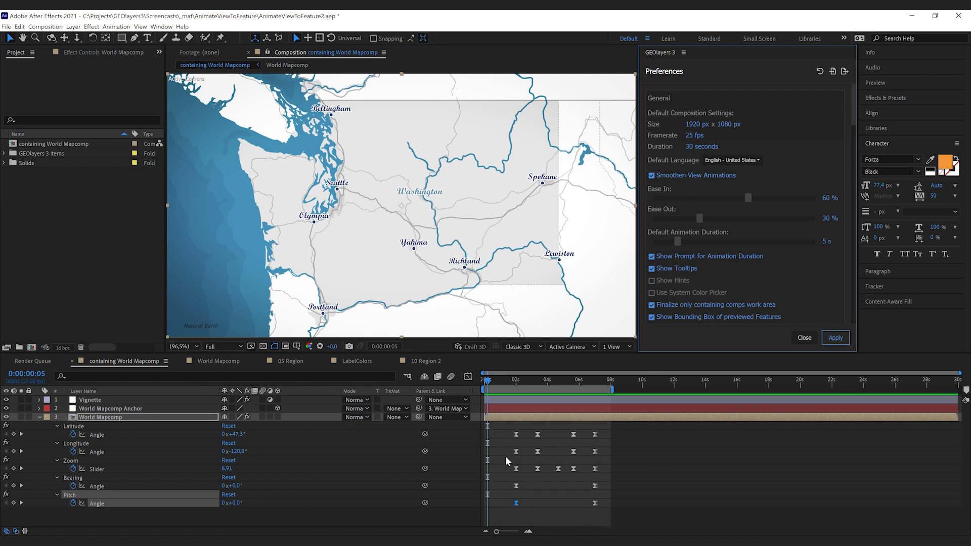
{"action": "mouse_move", "coordinate": [739, 212]}
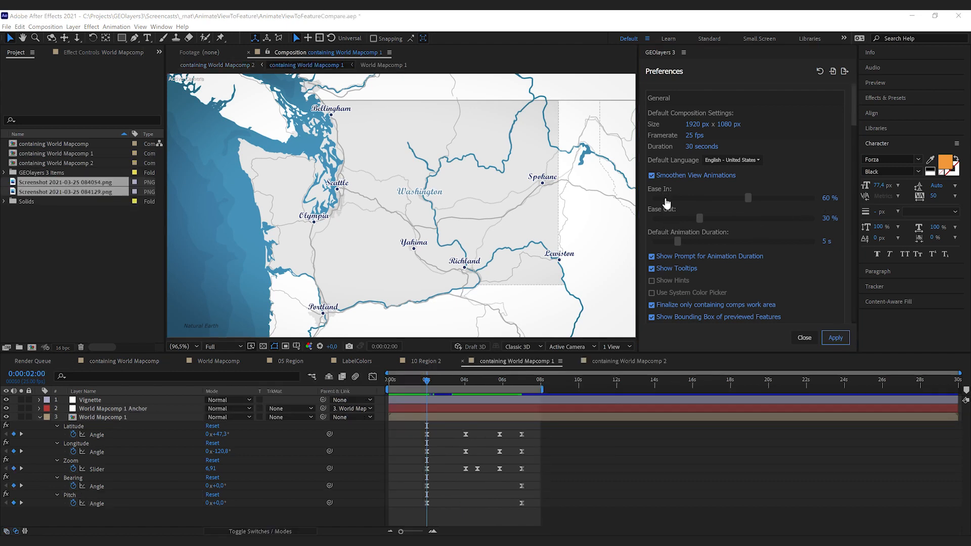
{"action": "mouse_move", "coordinate": [668, 219]}
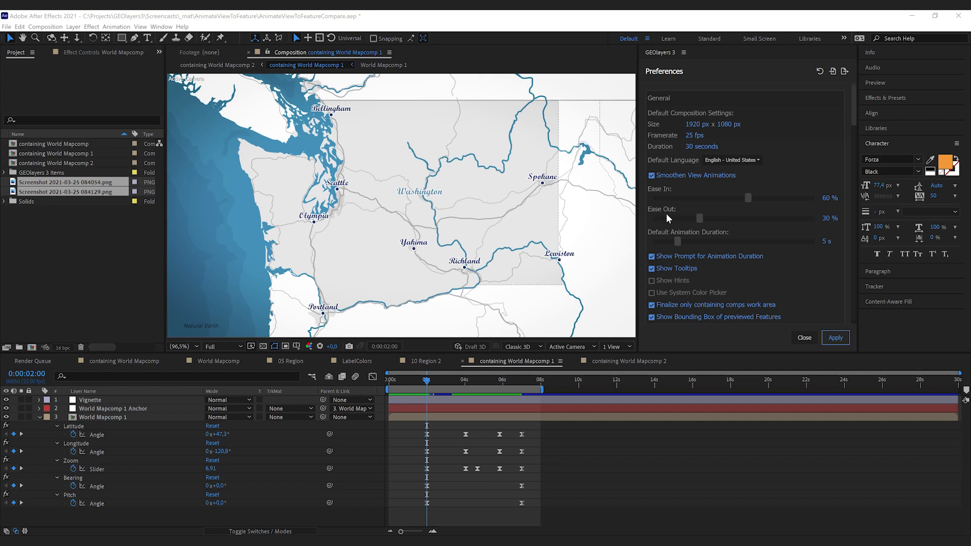
{"action": "mouse_move", "coordinate": [474, 373]}
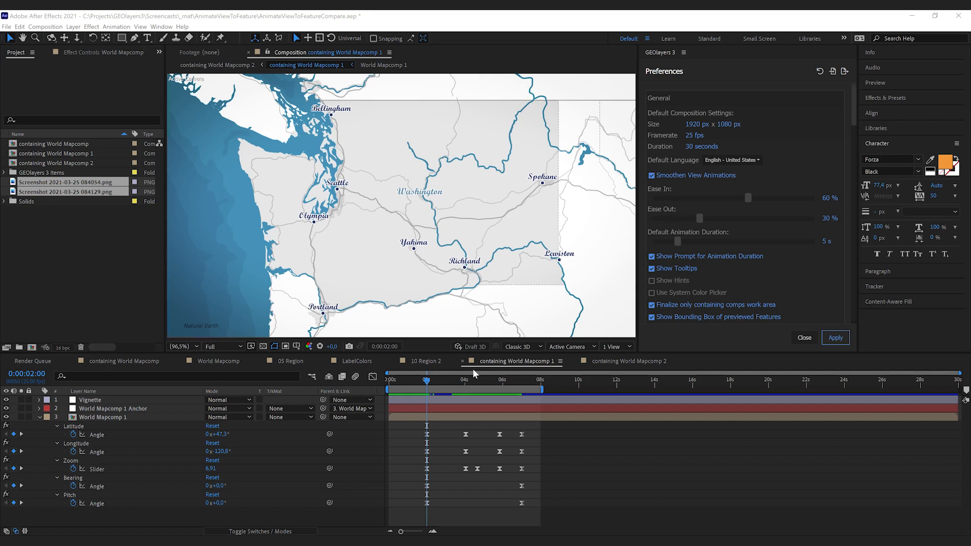
{"action": "mouse_move", "coordinate": [452, 401]}
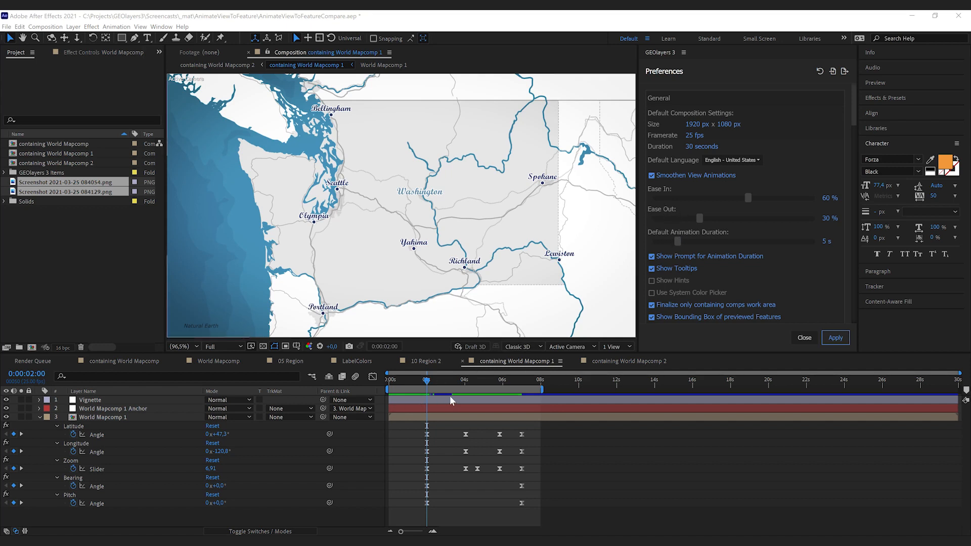
{"action": "mouse_move", "coordinate": [434, 440]}
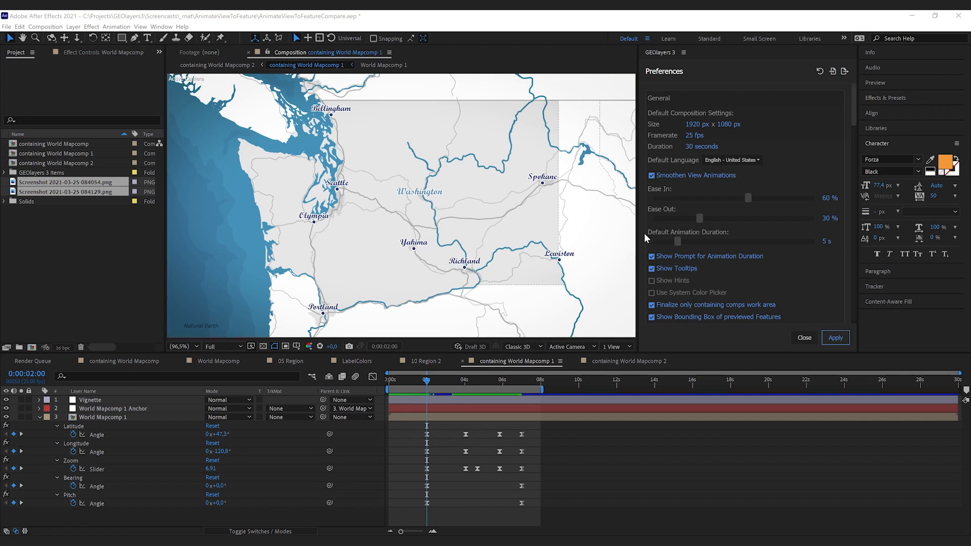
{"action": "mouse_move", "coordinate": [506, 440]}
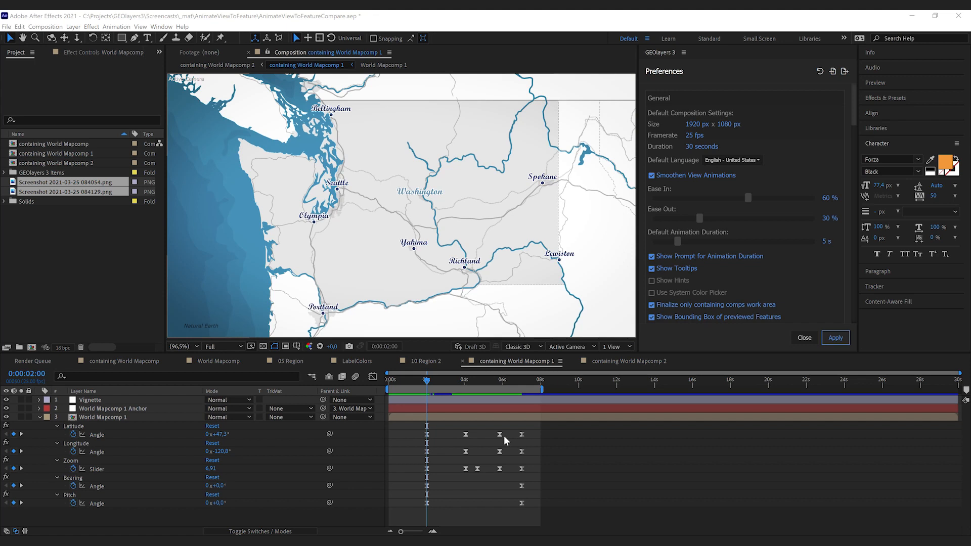
{"action": "mouse_move", "coordinate": [674, 194]}
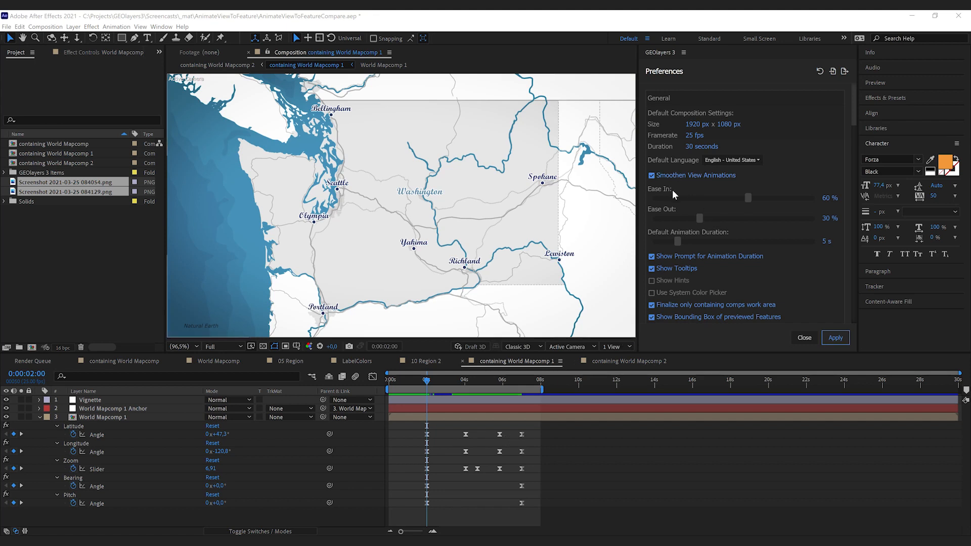